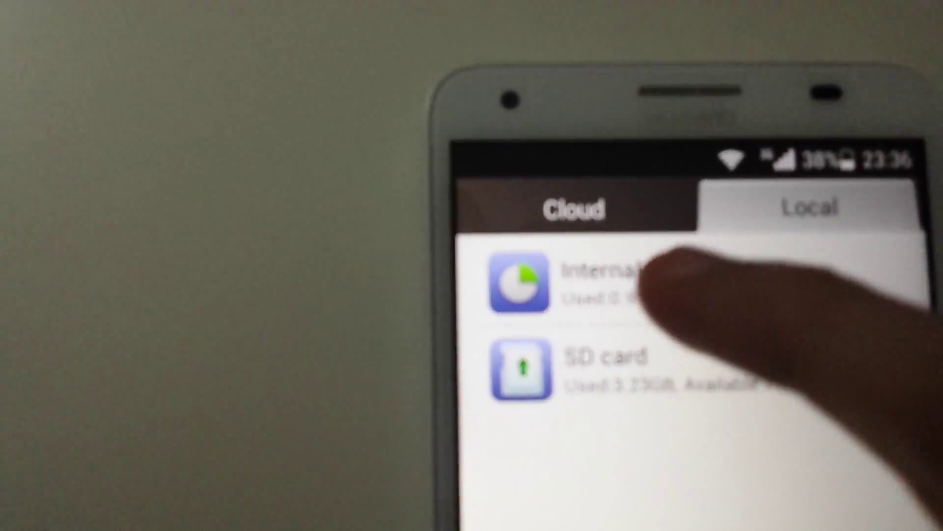
- Open Internal storage and scroll down the folder list past DCIM
left_click(596, 283)
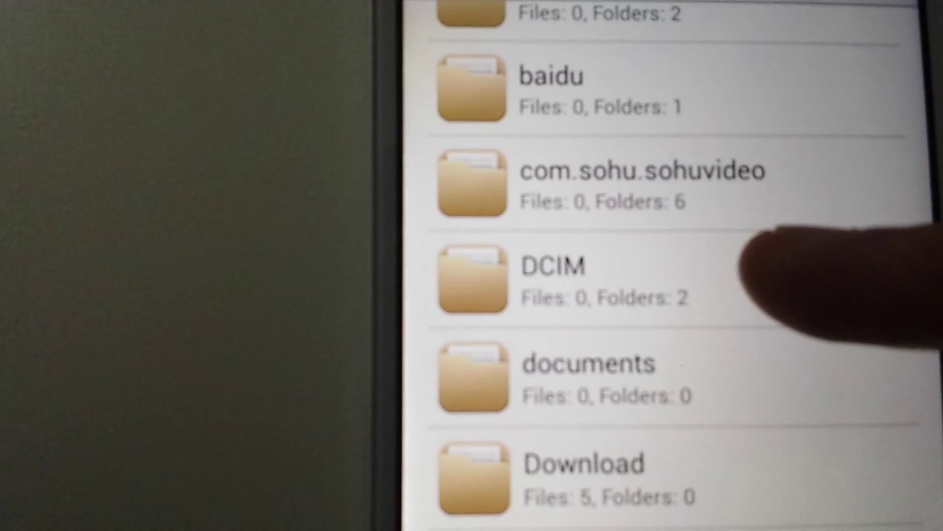
scroll("down", 3)
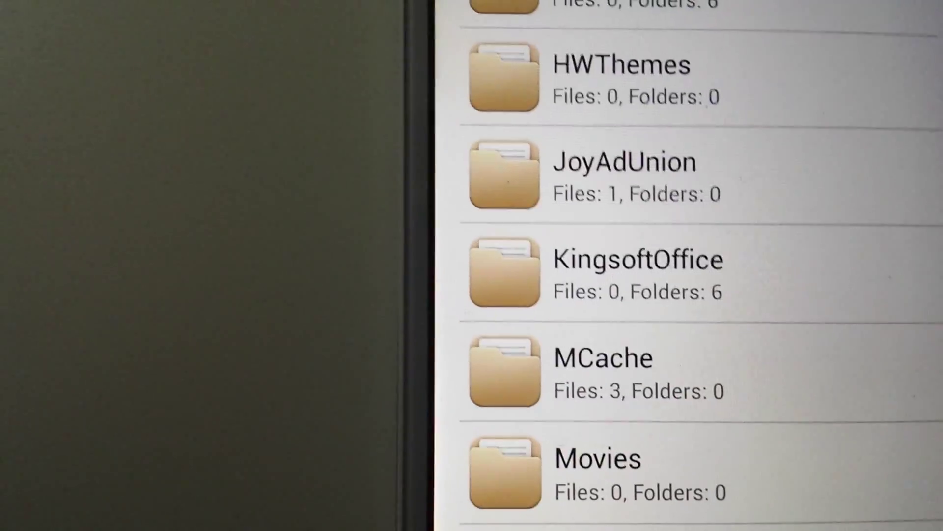
scroll("down", 3)
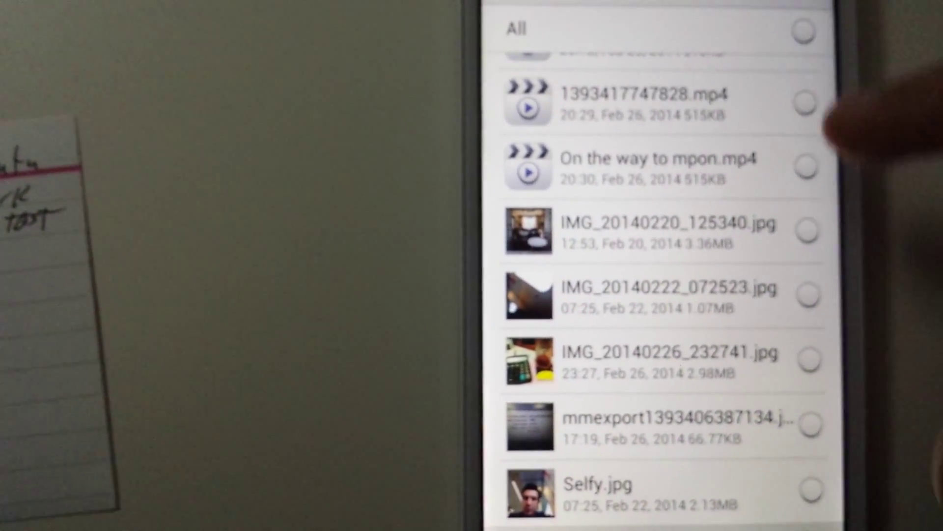
- Tick the checkbox for IMG_20140220_125340.jpg in DCIM > Camera
left_click(661, 234)
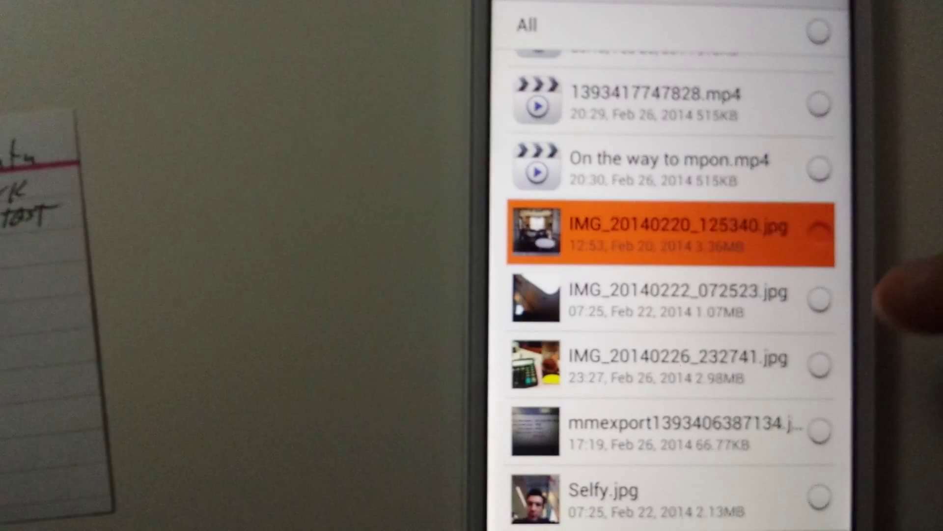